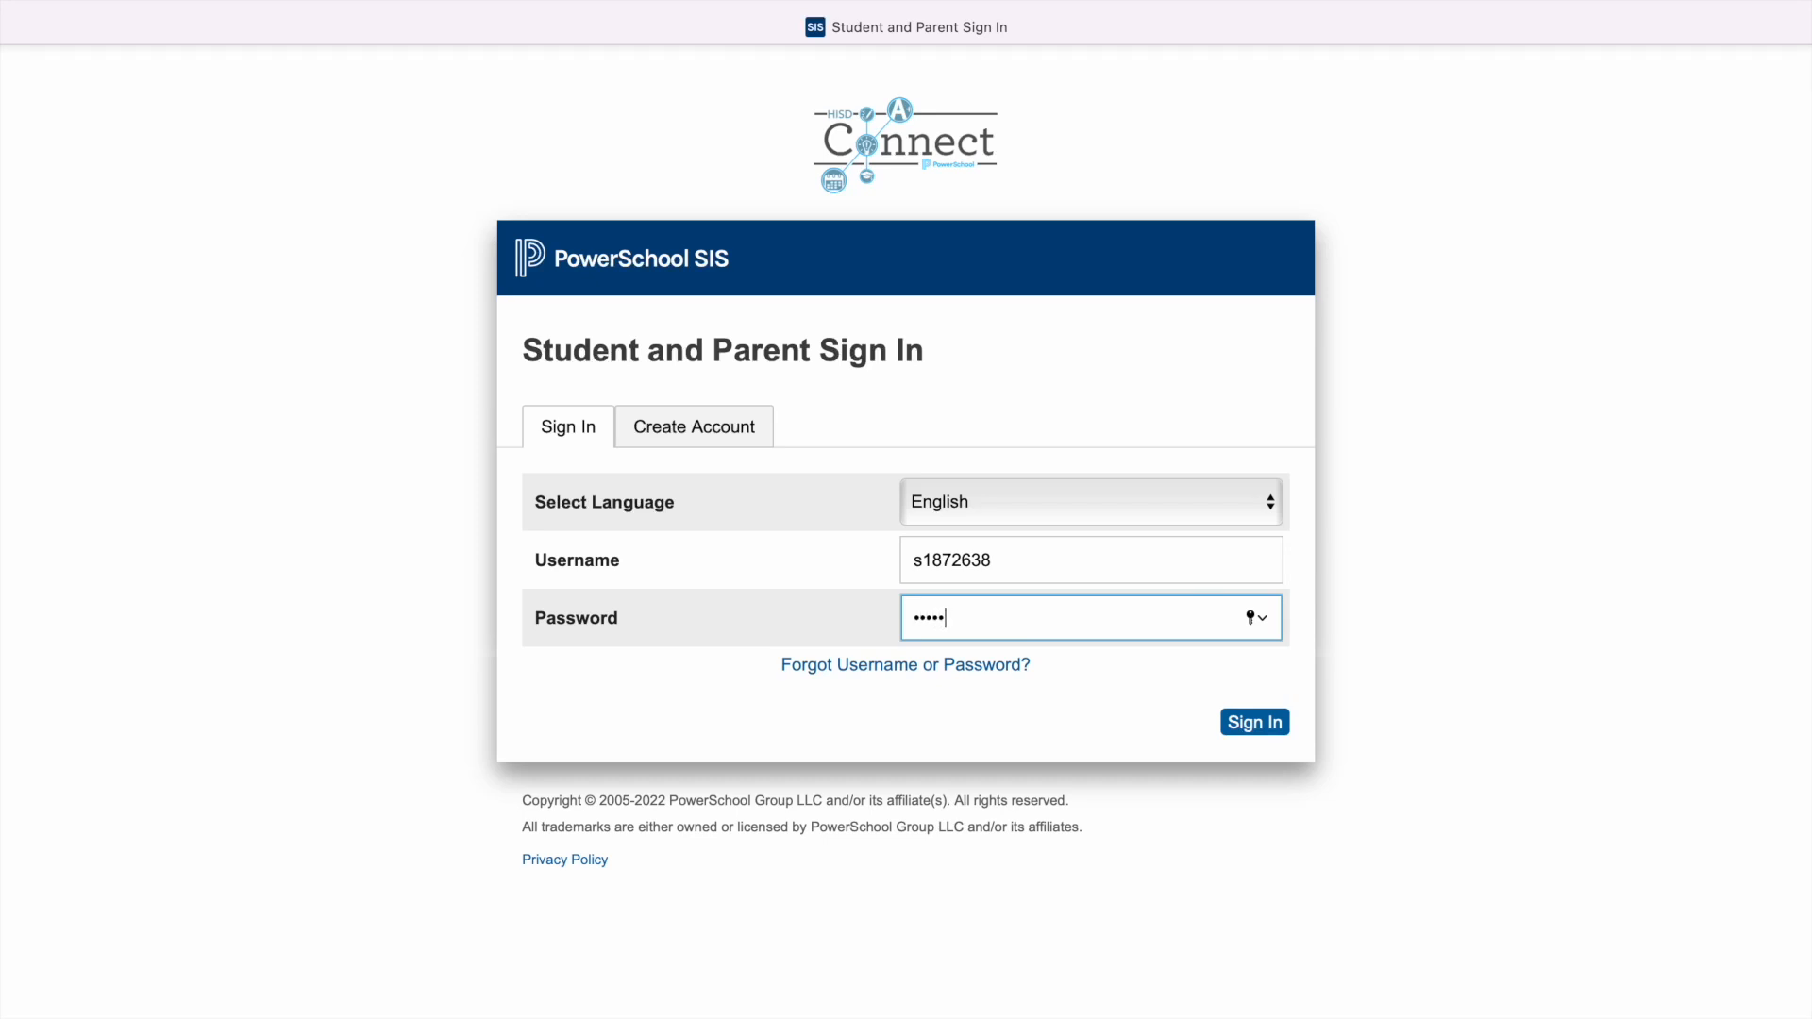
Step: Submit the student username and password on the PowerSchool sign-in page
{"action": "left_click", "coordinate": [1253, 721]}
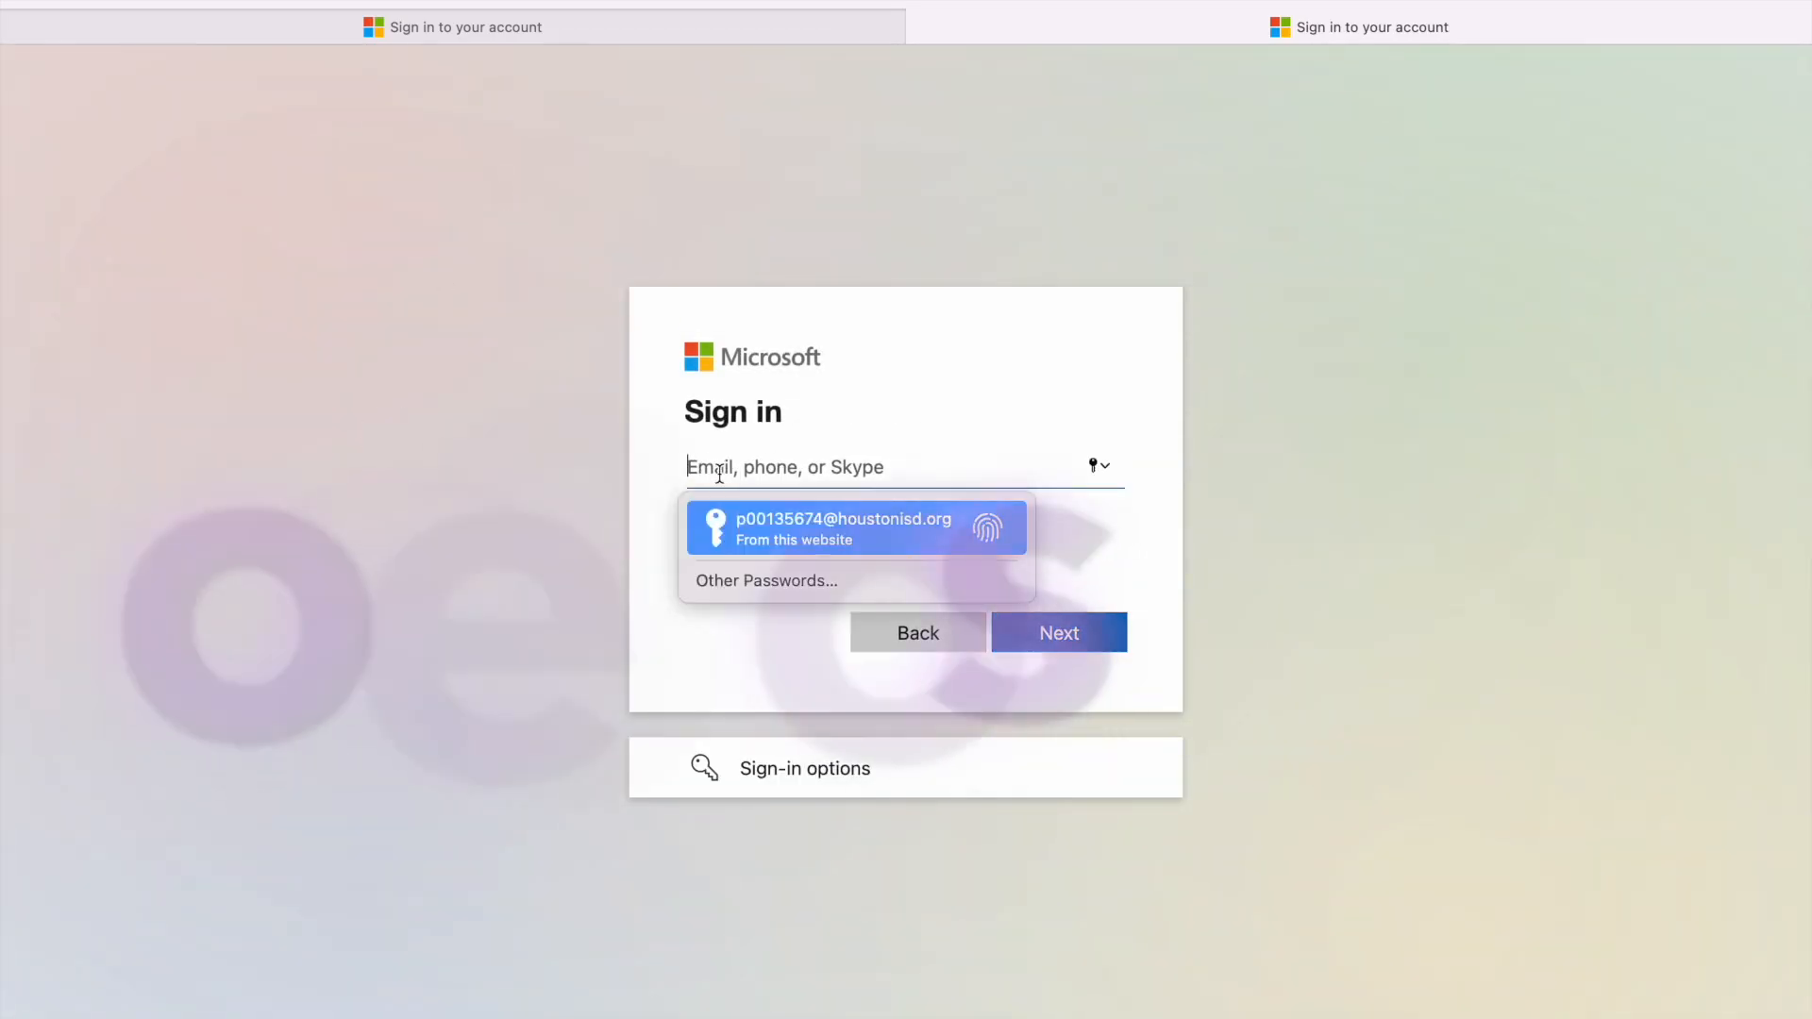
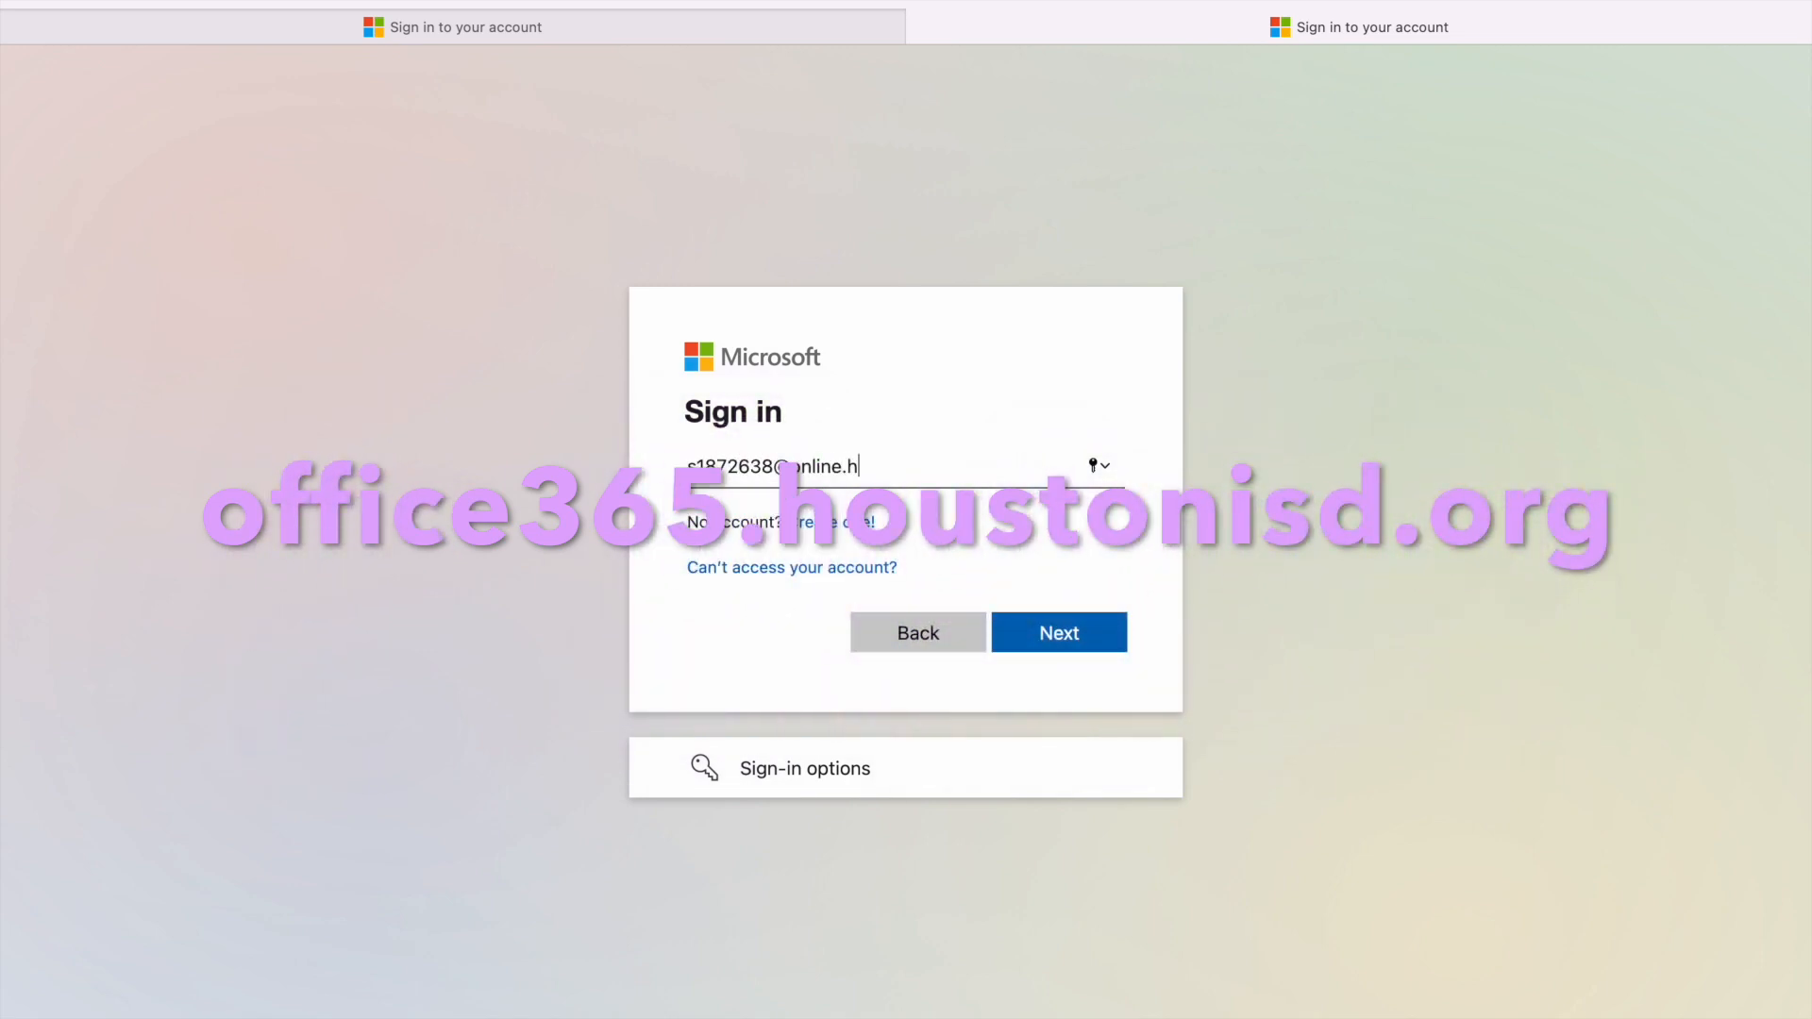
{"action": "left_click", "coordinate": [1057, 632]}
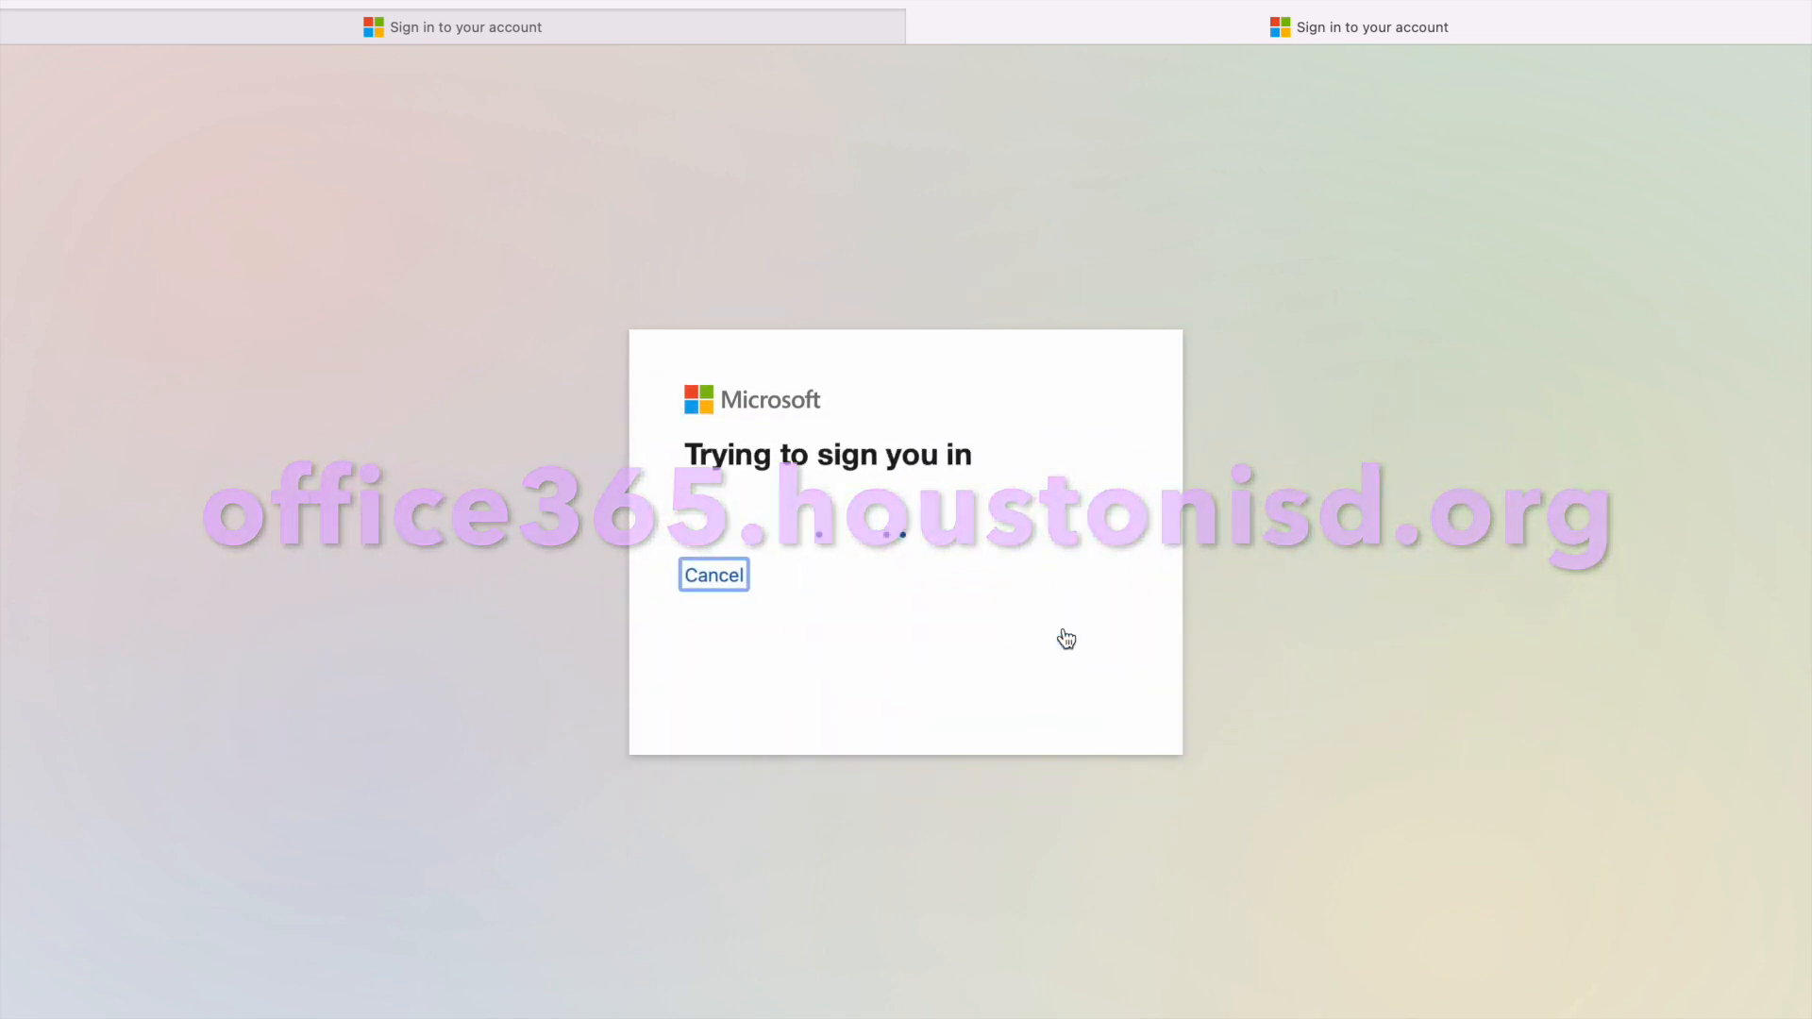
{"action": "left_click", "coordinate": [713, 573]}
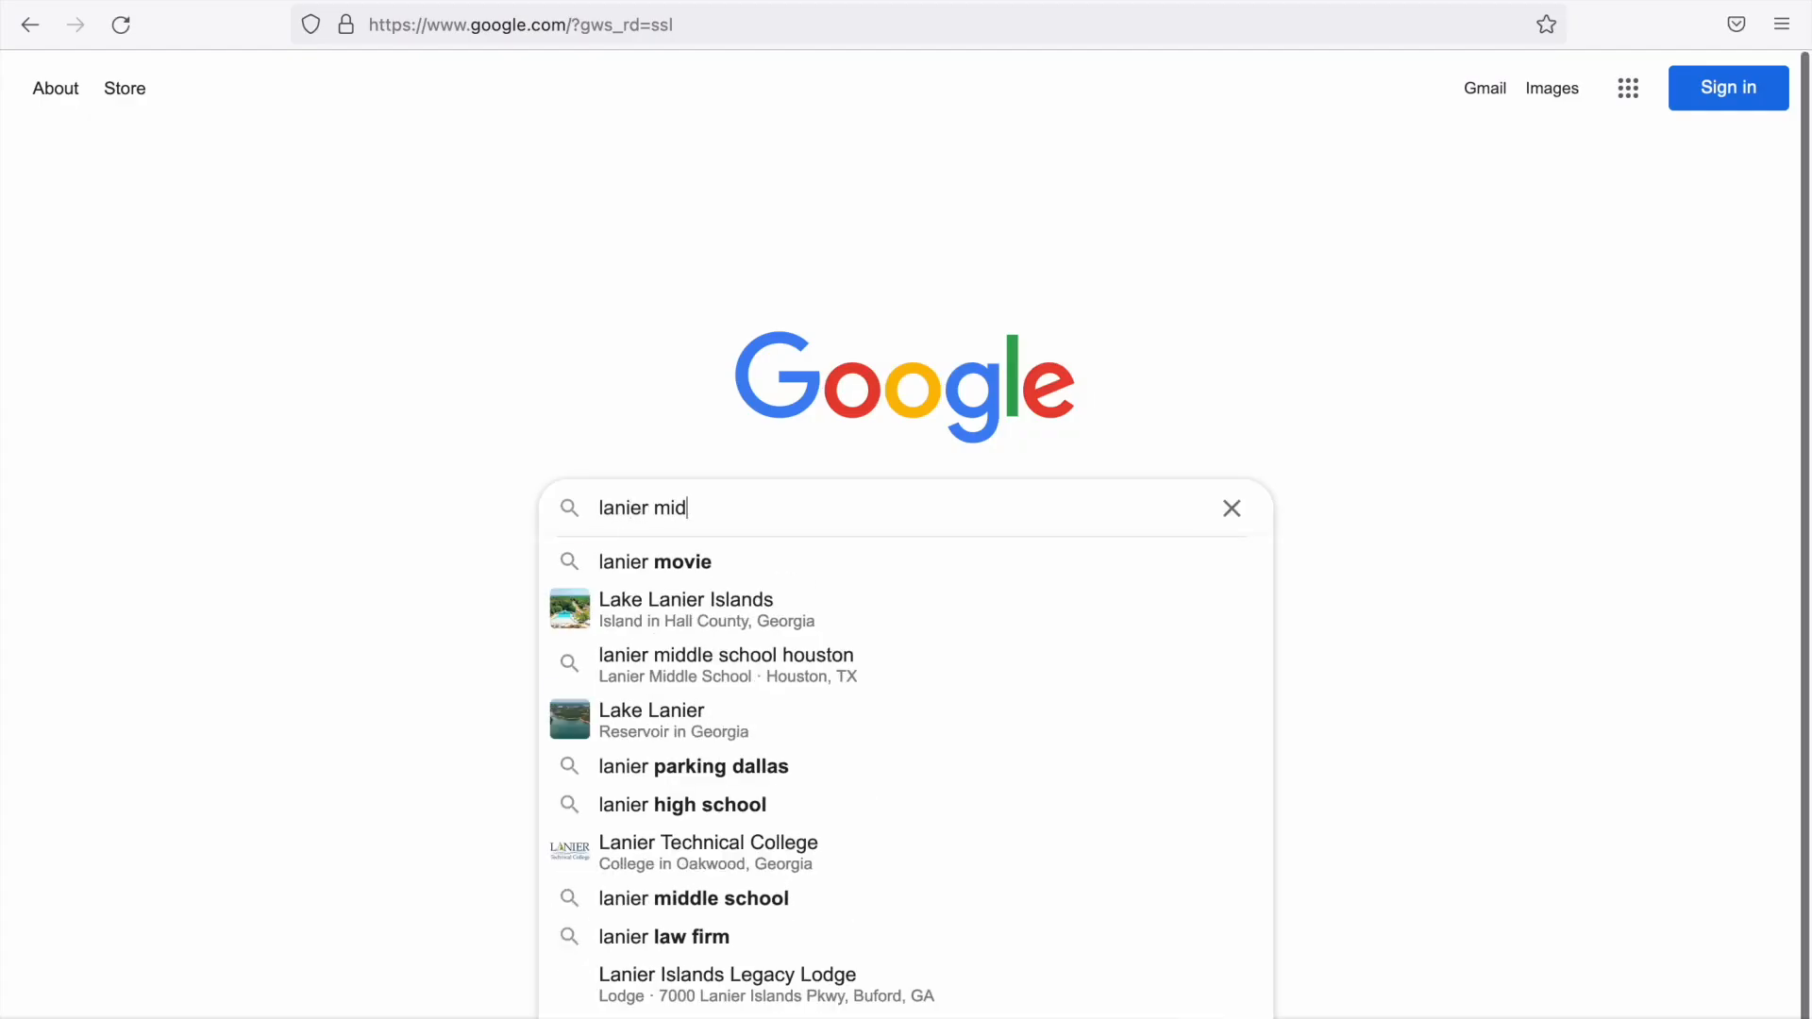
Step: Go to the Lanier Middle School Houston website from search and follow its Canvas link
{"action": "left_click", "coordinate": [697, 898]}
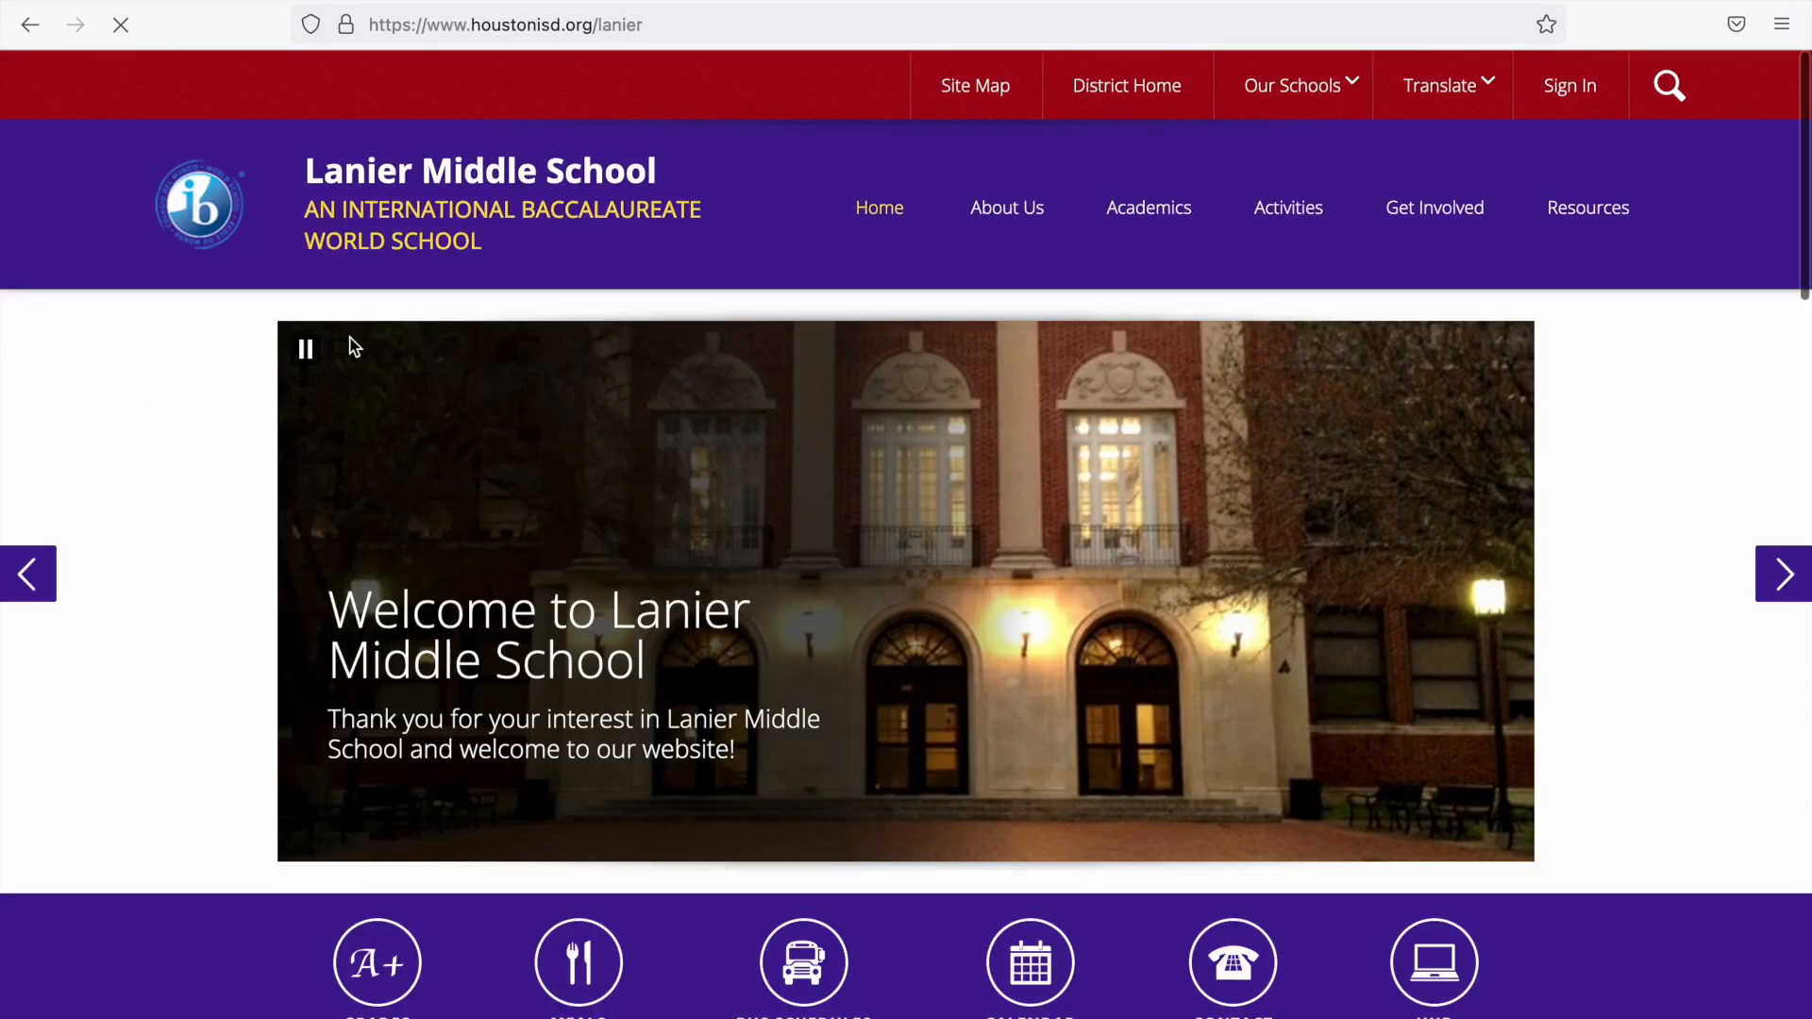
{"action": "scroll", "scroll_direction": "down", "scroll_amount": 3}
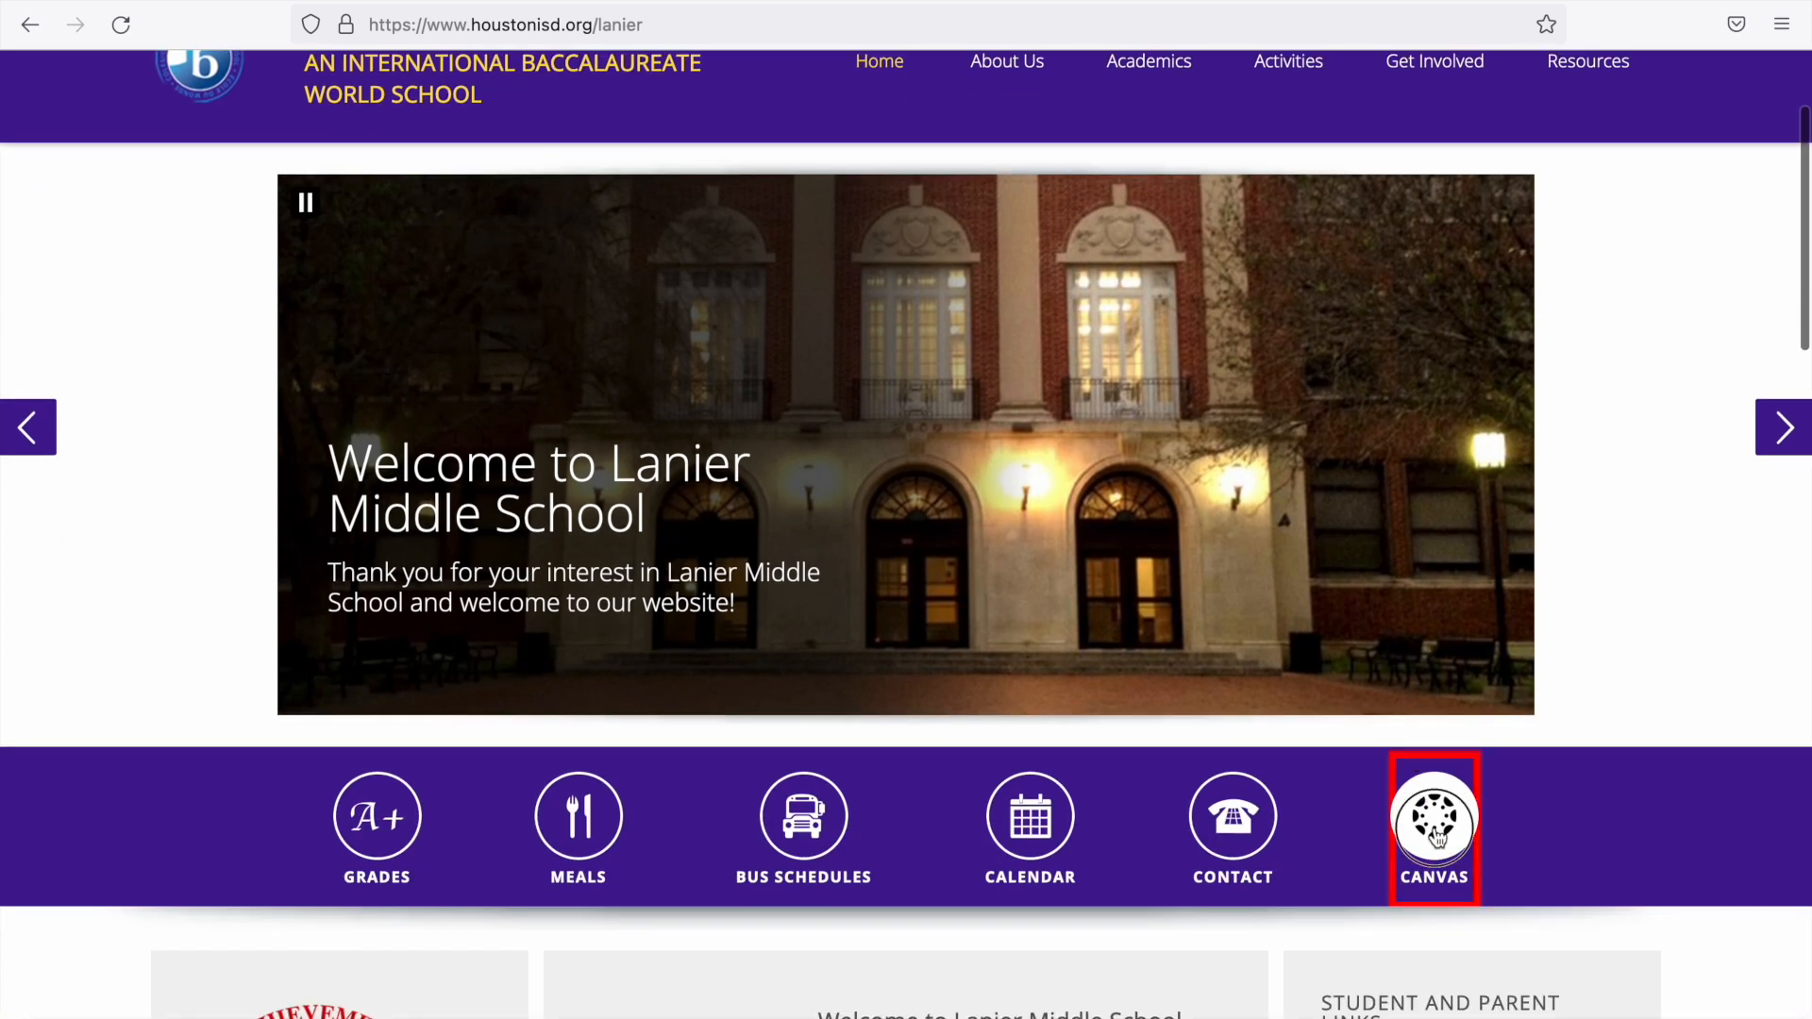
{"action": "left_click", "coordinate": [1432, 826]}
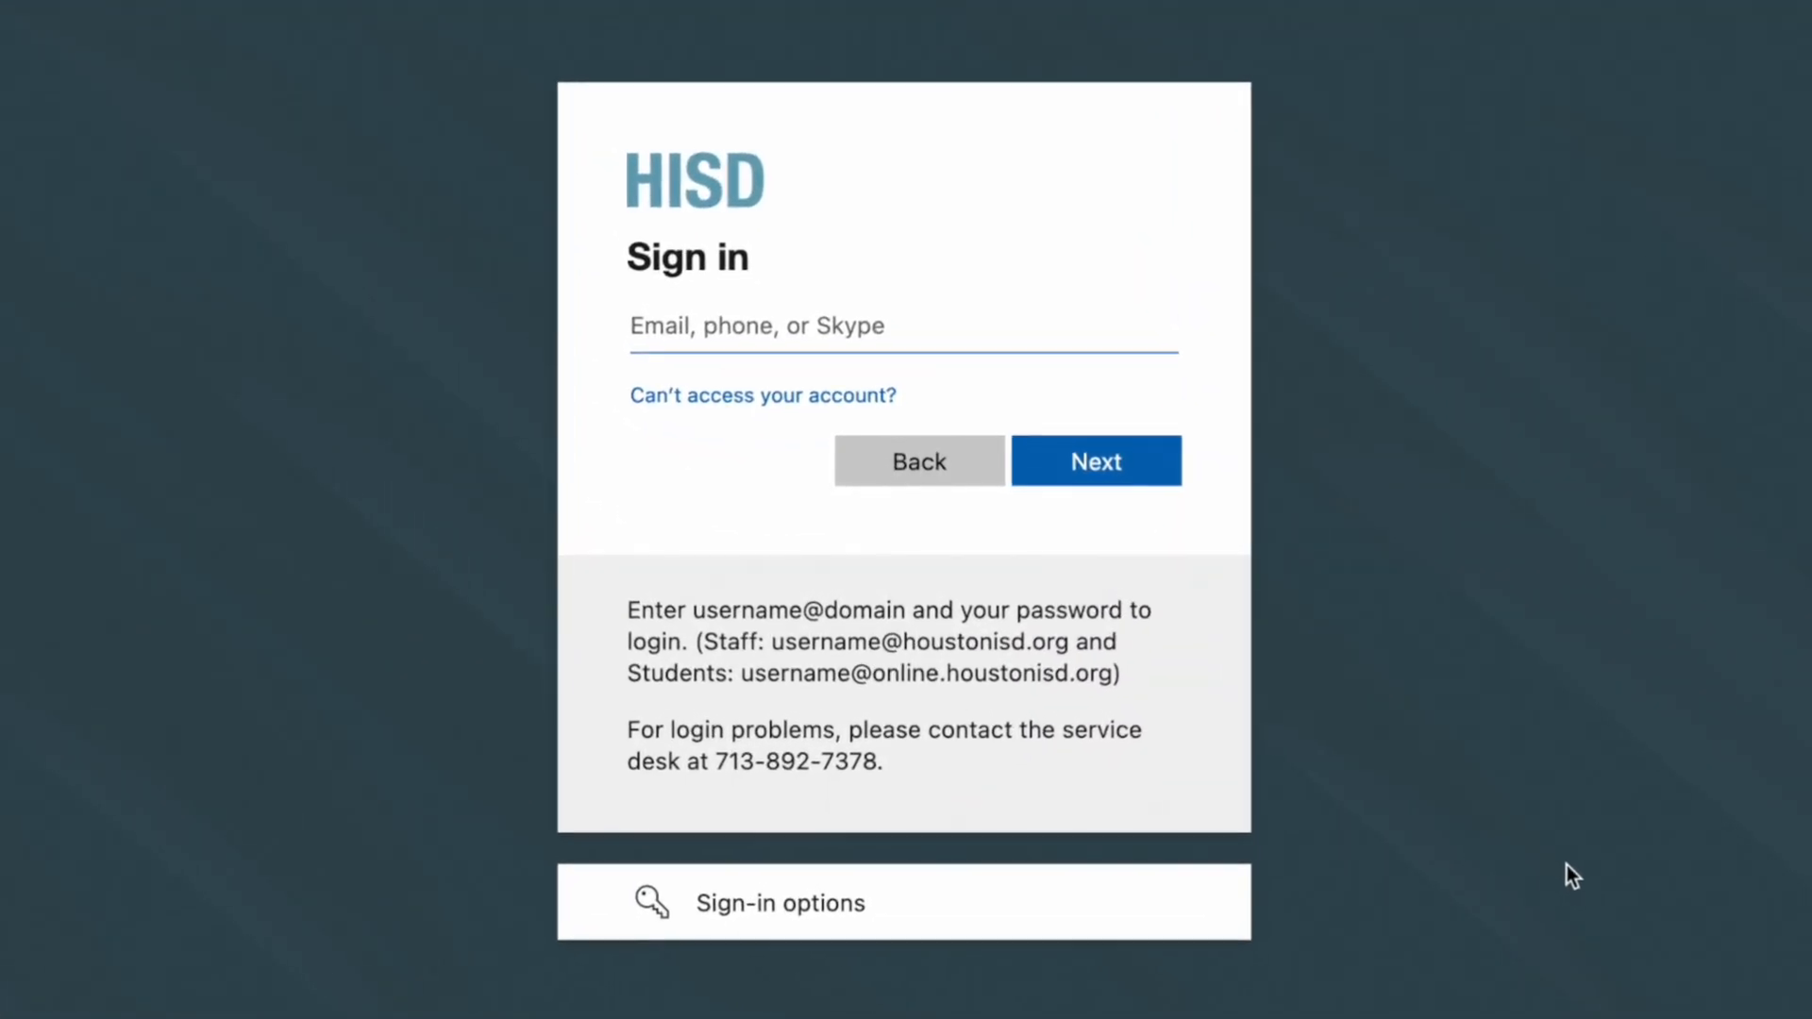
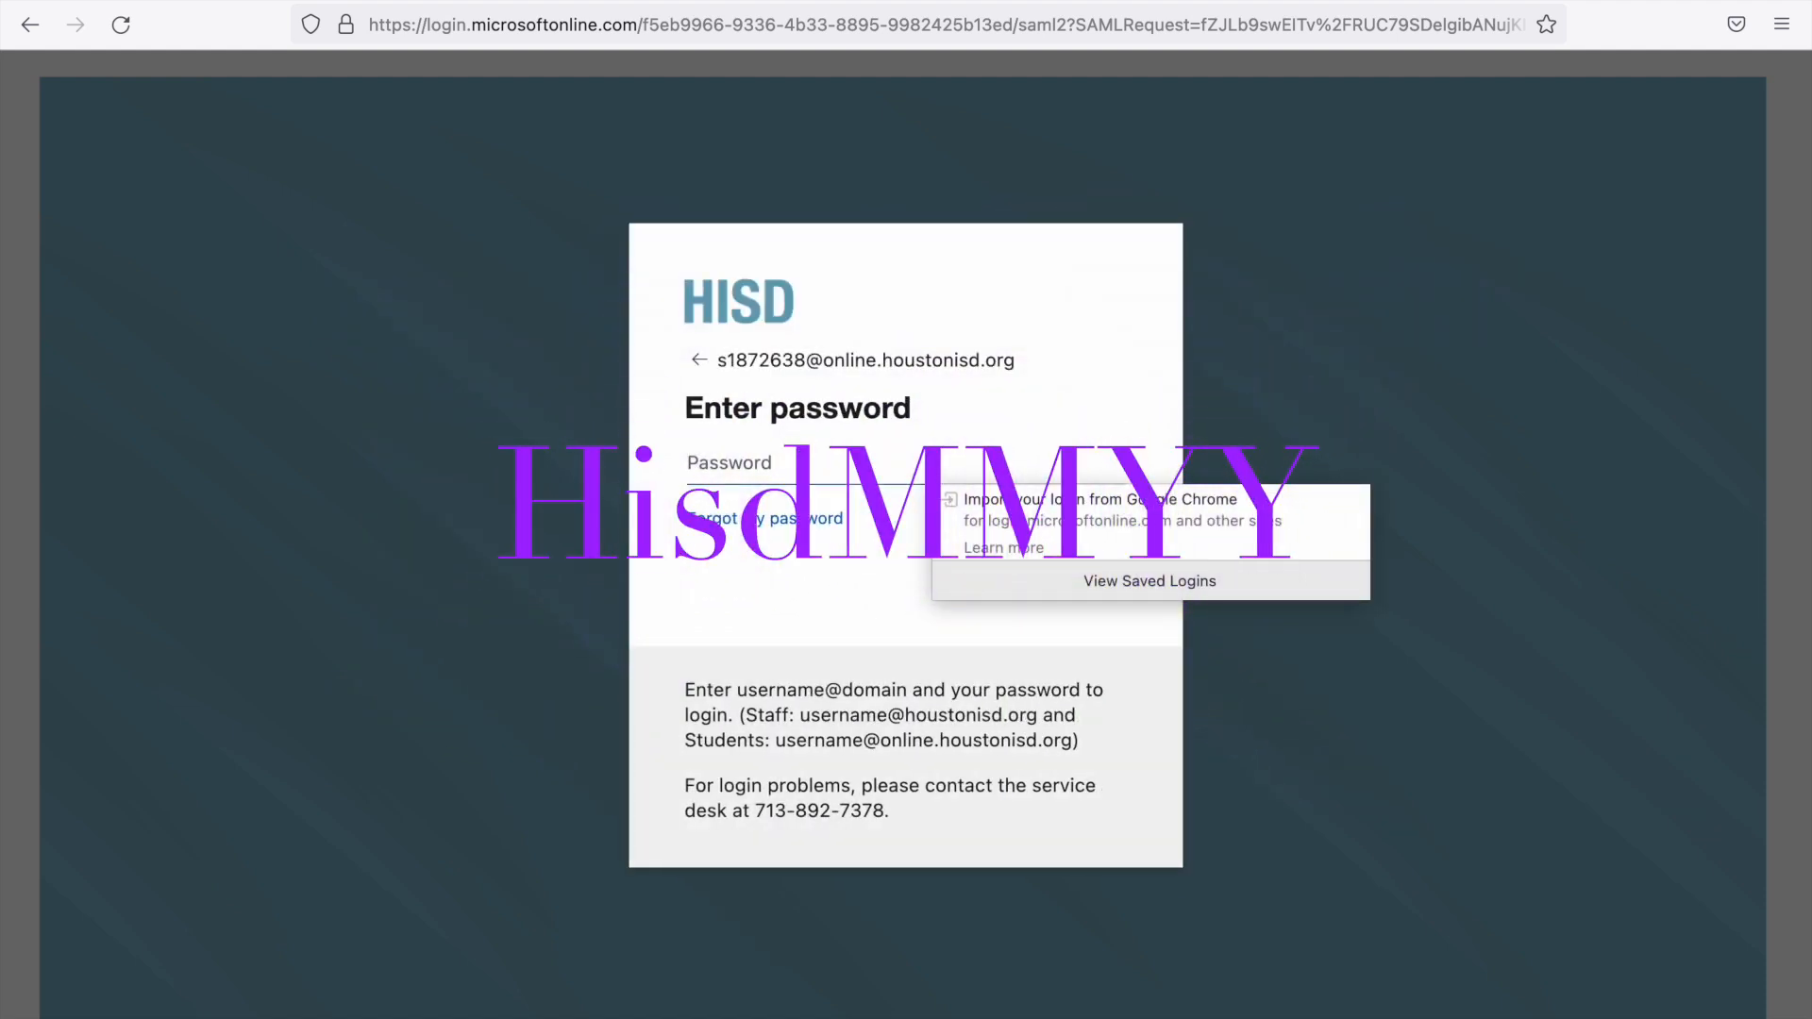
{"action": "type", "text": "••••"}
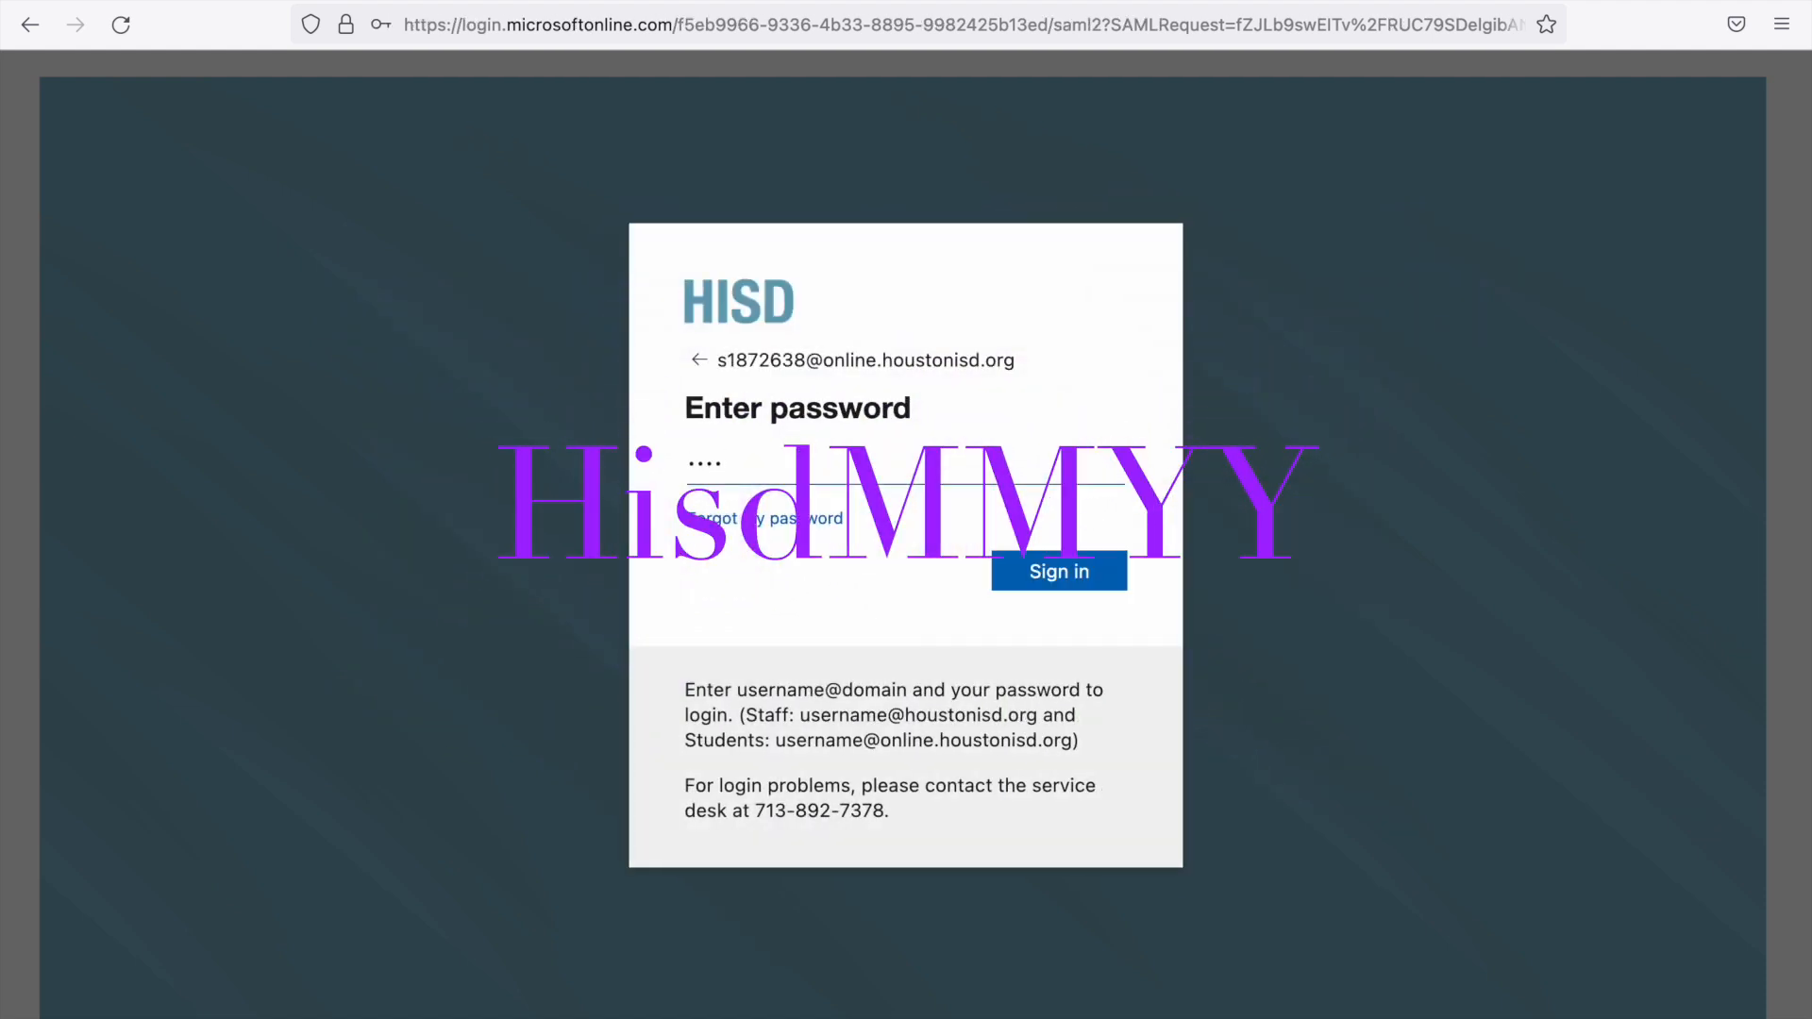
{"action": "type", "text": "•"}
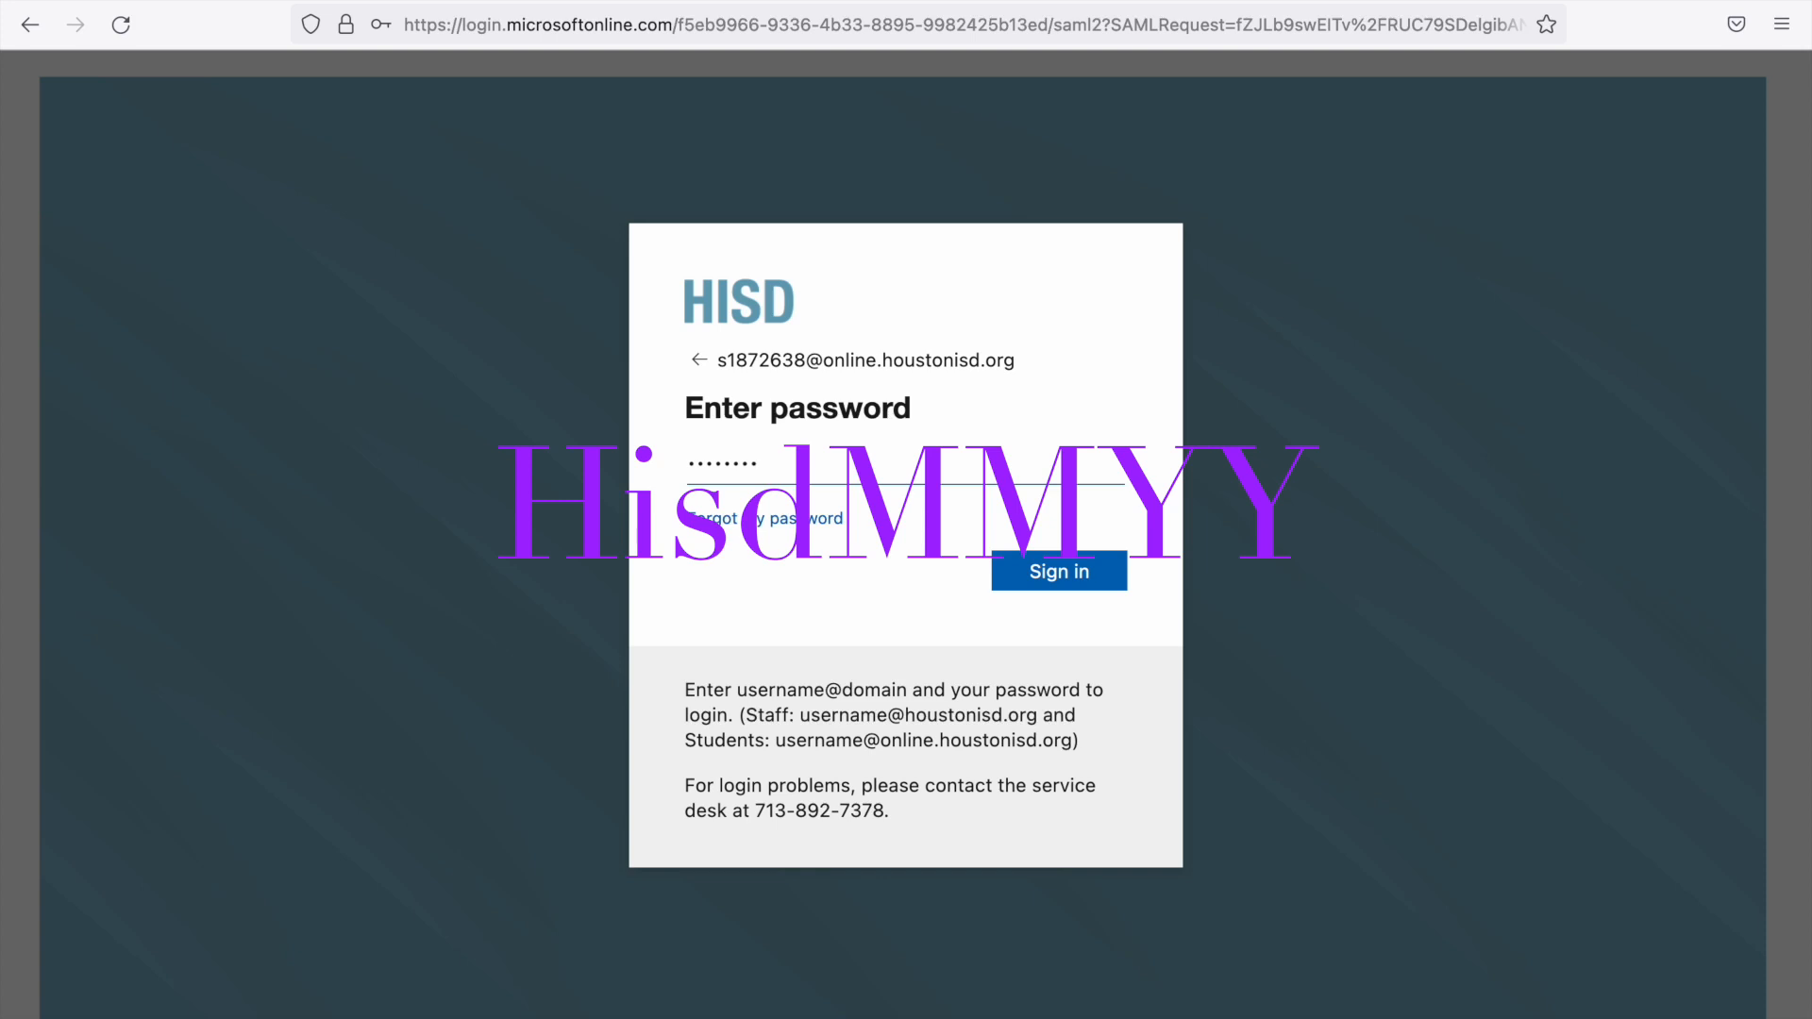
{"action": "left_click", "coordinate": [1057, 570]}
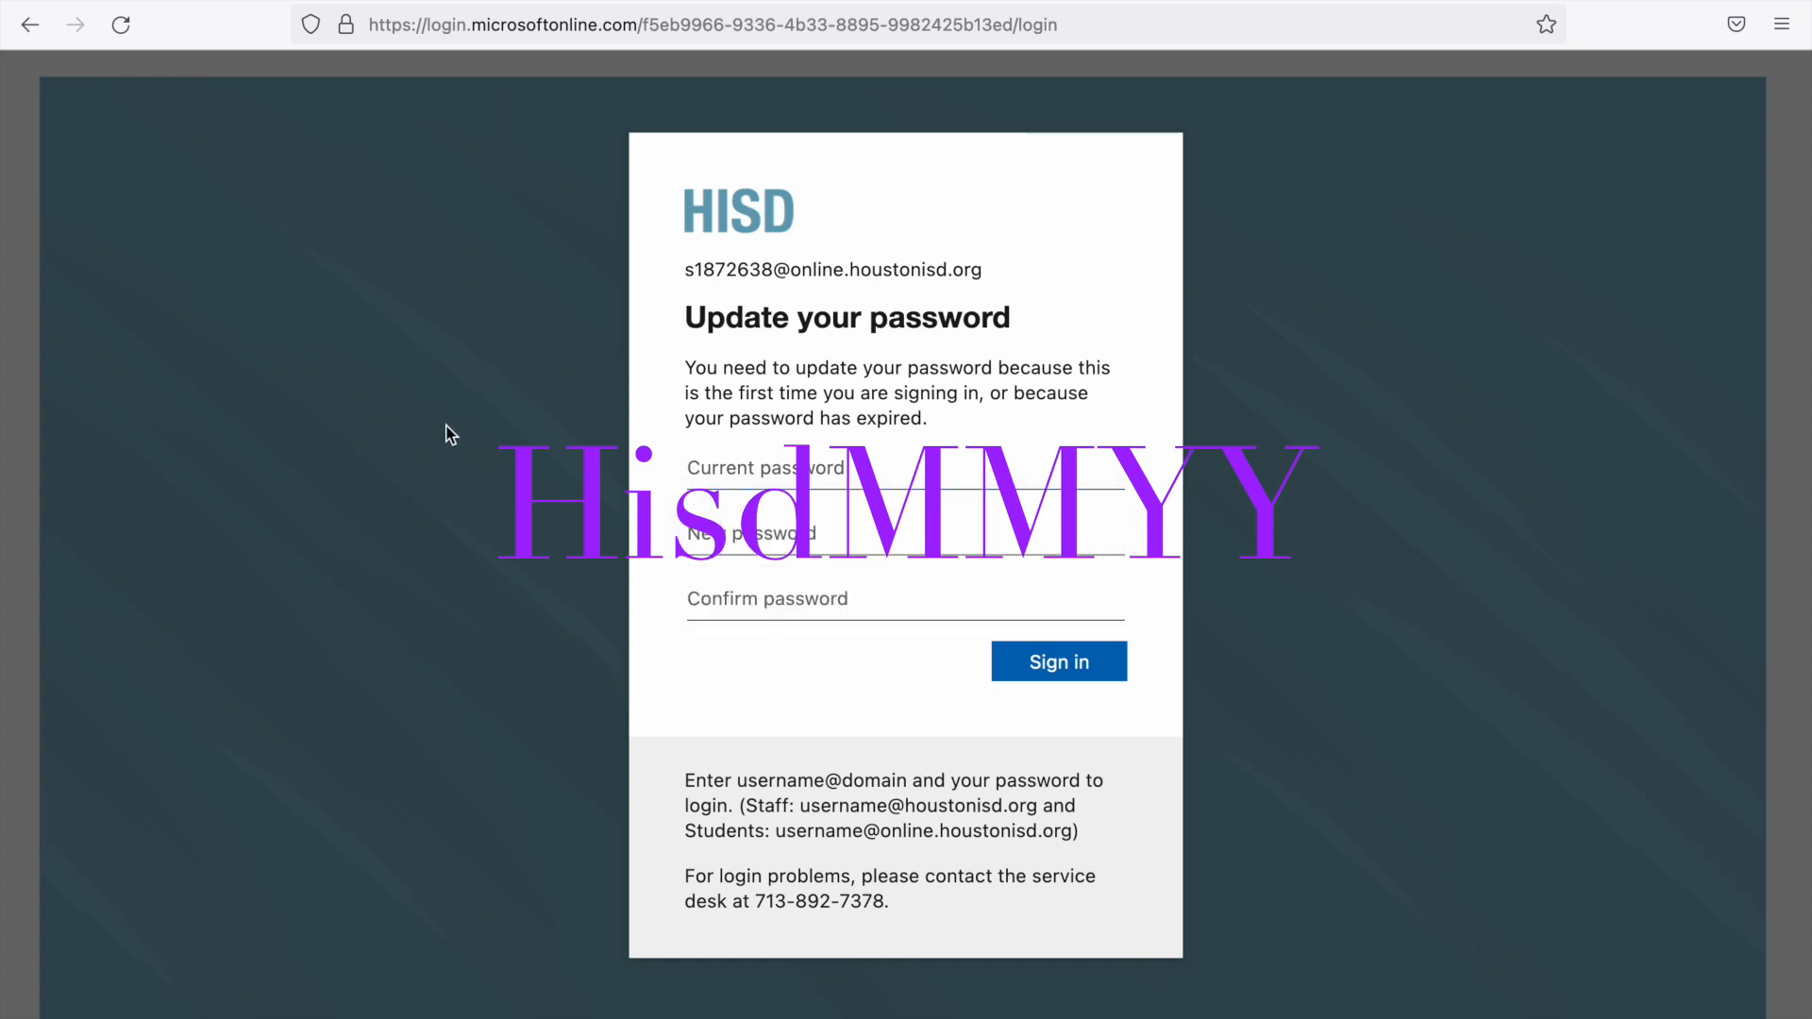
Step: Start entering the current password on the Update your password form
{"action": "left_click", "coordinate": [809, 468]}
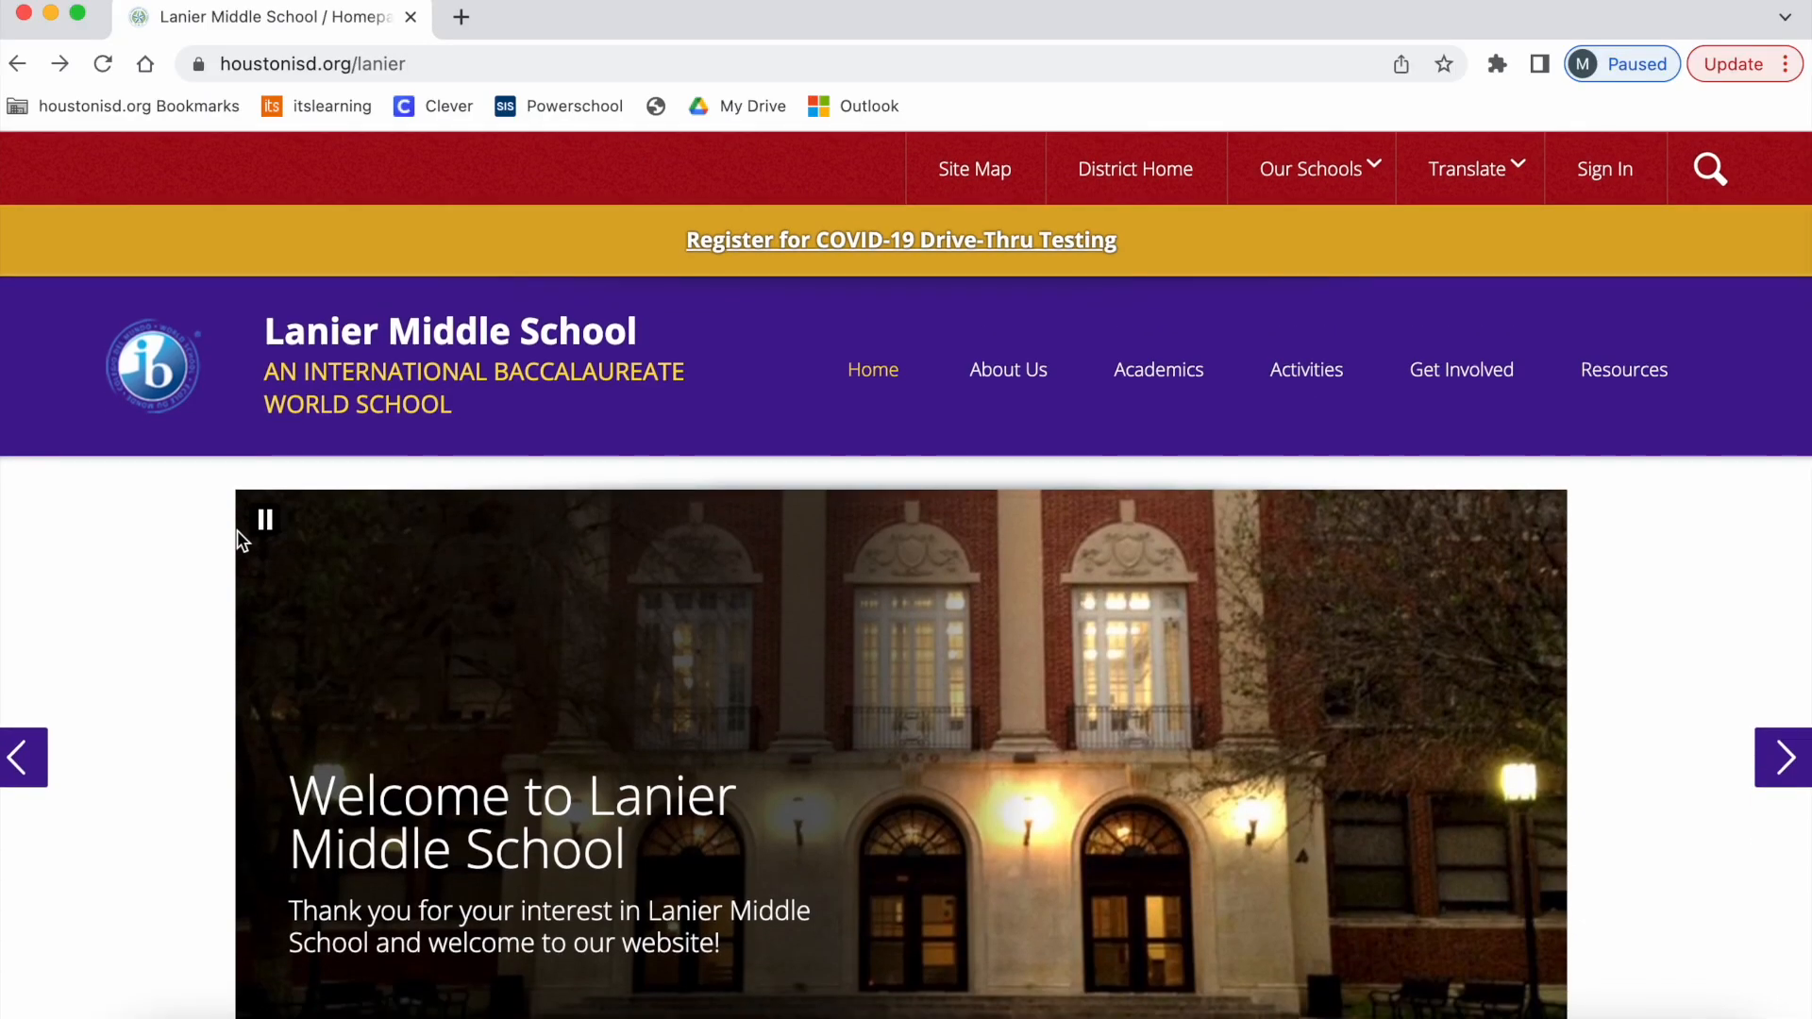
Step: Reach HISD Connect PowerSchool sign-in via the school's Grades link and enter the password
{"action": "scroll", "scroll_direction": "down", "scroll_amount": 3}
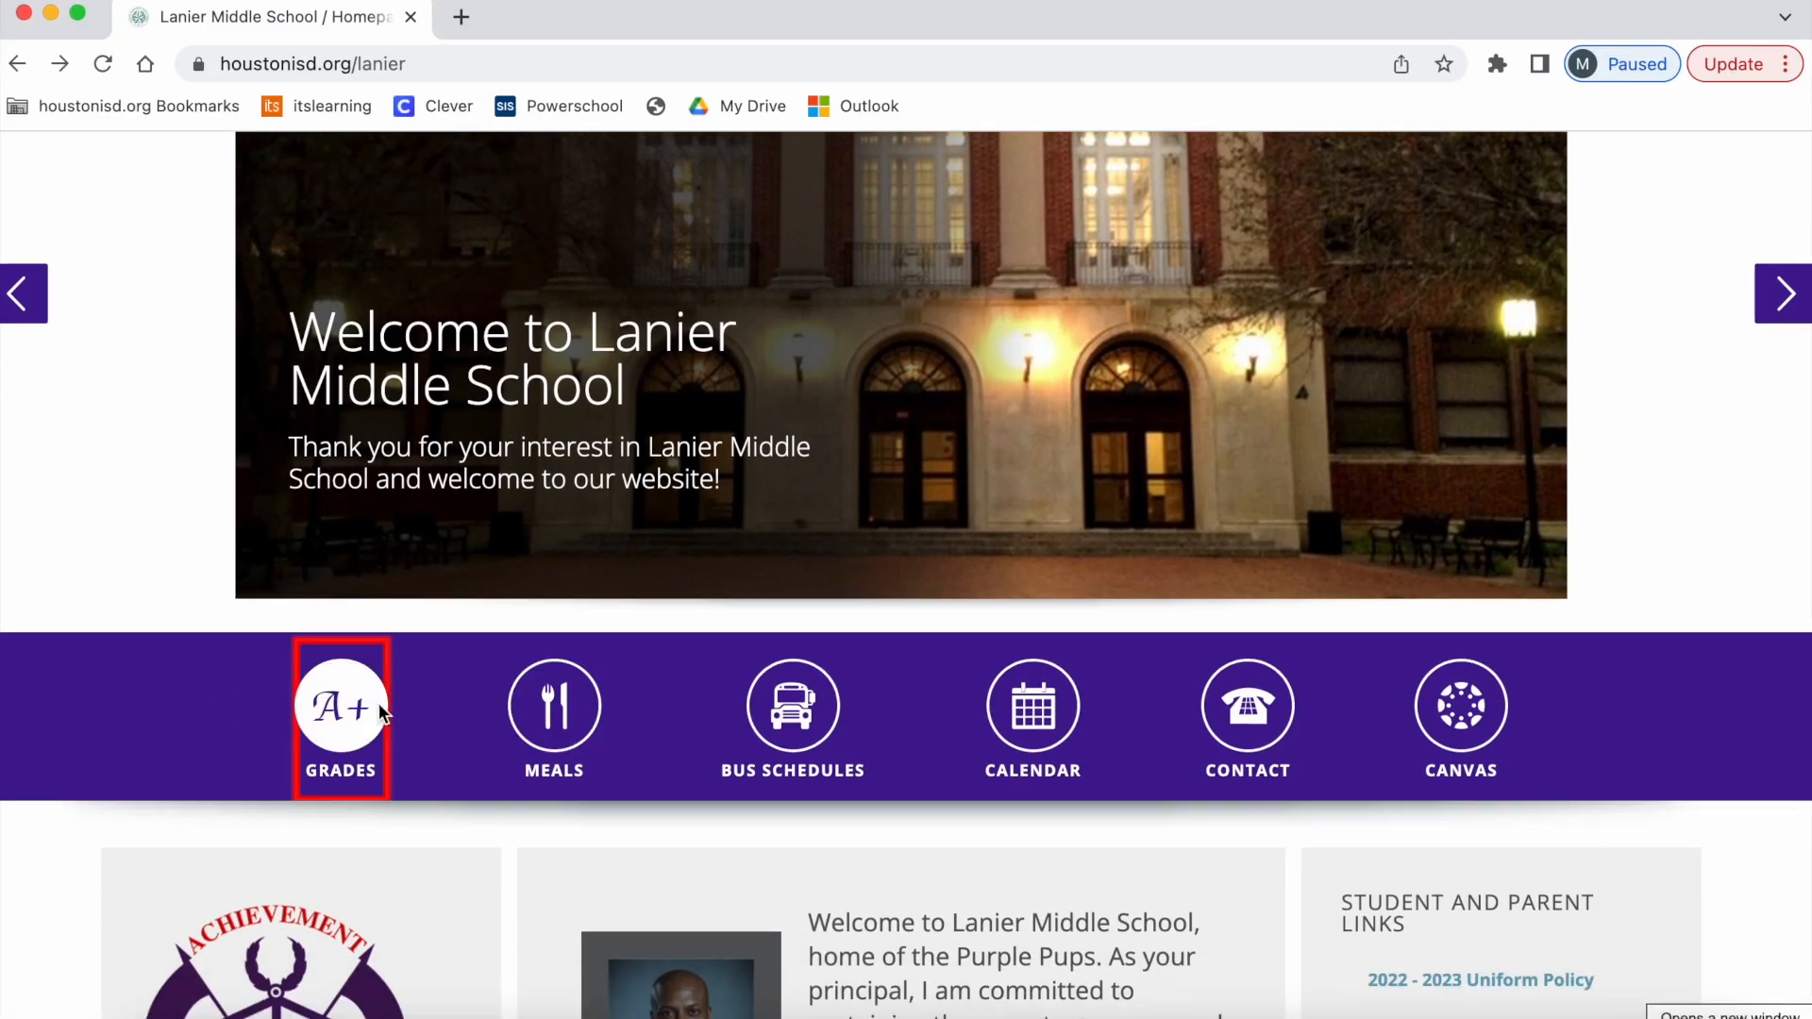
{"action": "left_click", "coordinate": [340, 704]}
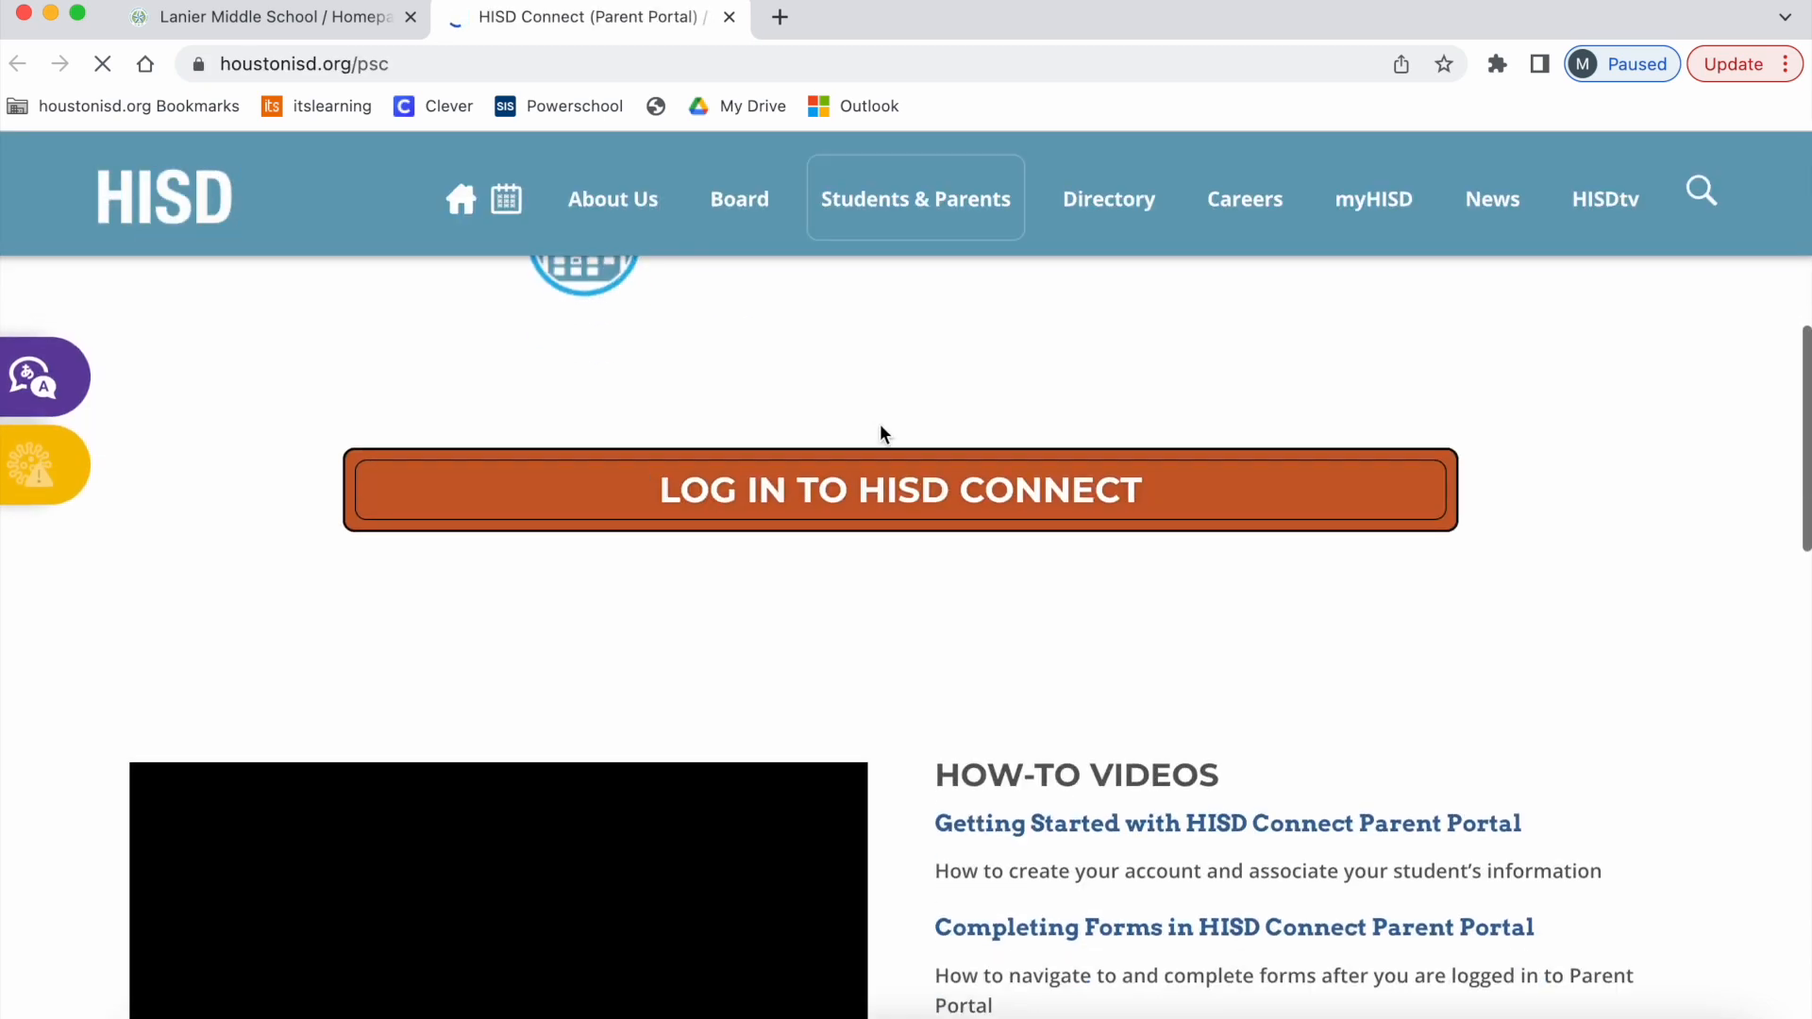
{"action": "left_click", "coordinate": [898, 489]}
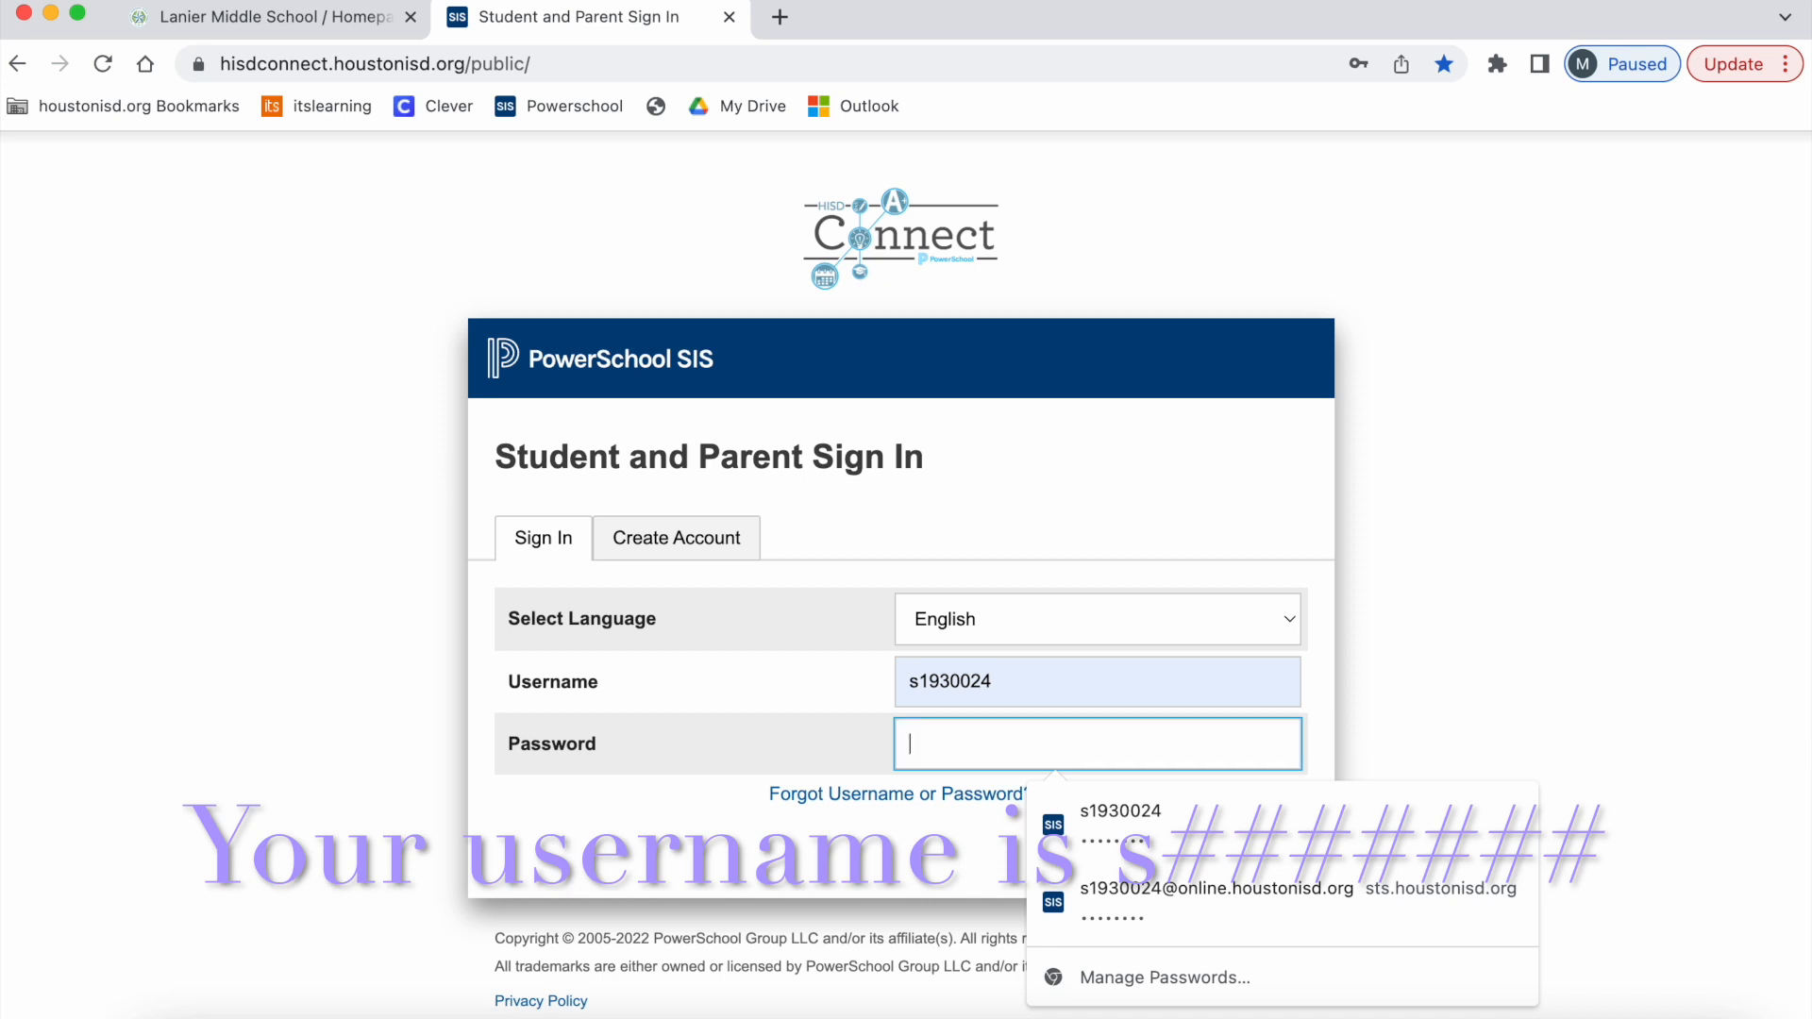
{"action": "type", "text": "•••••••"}
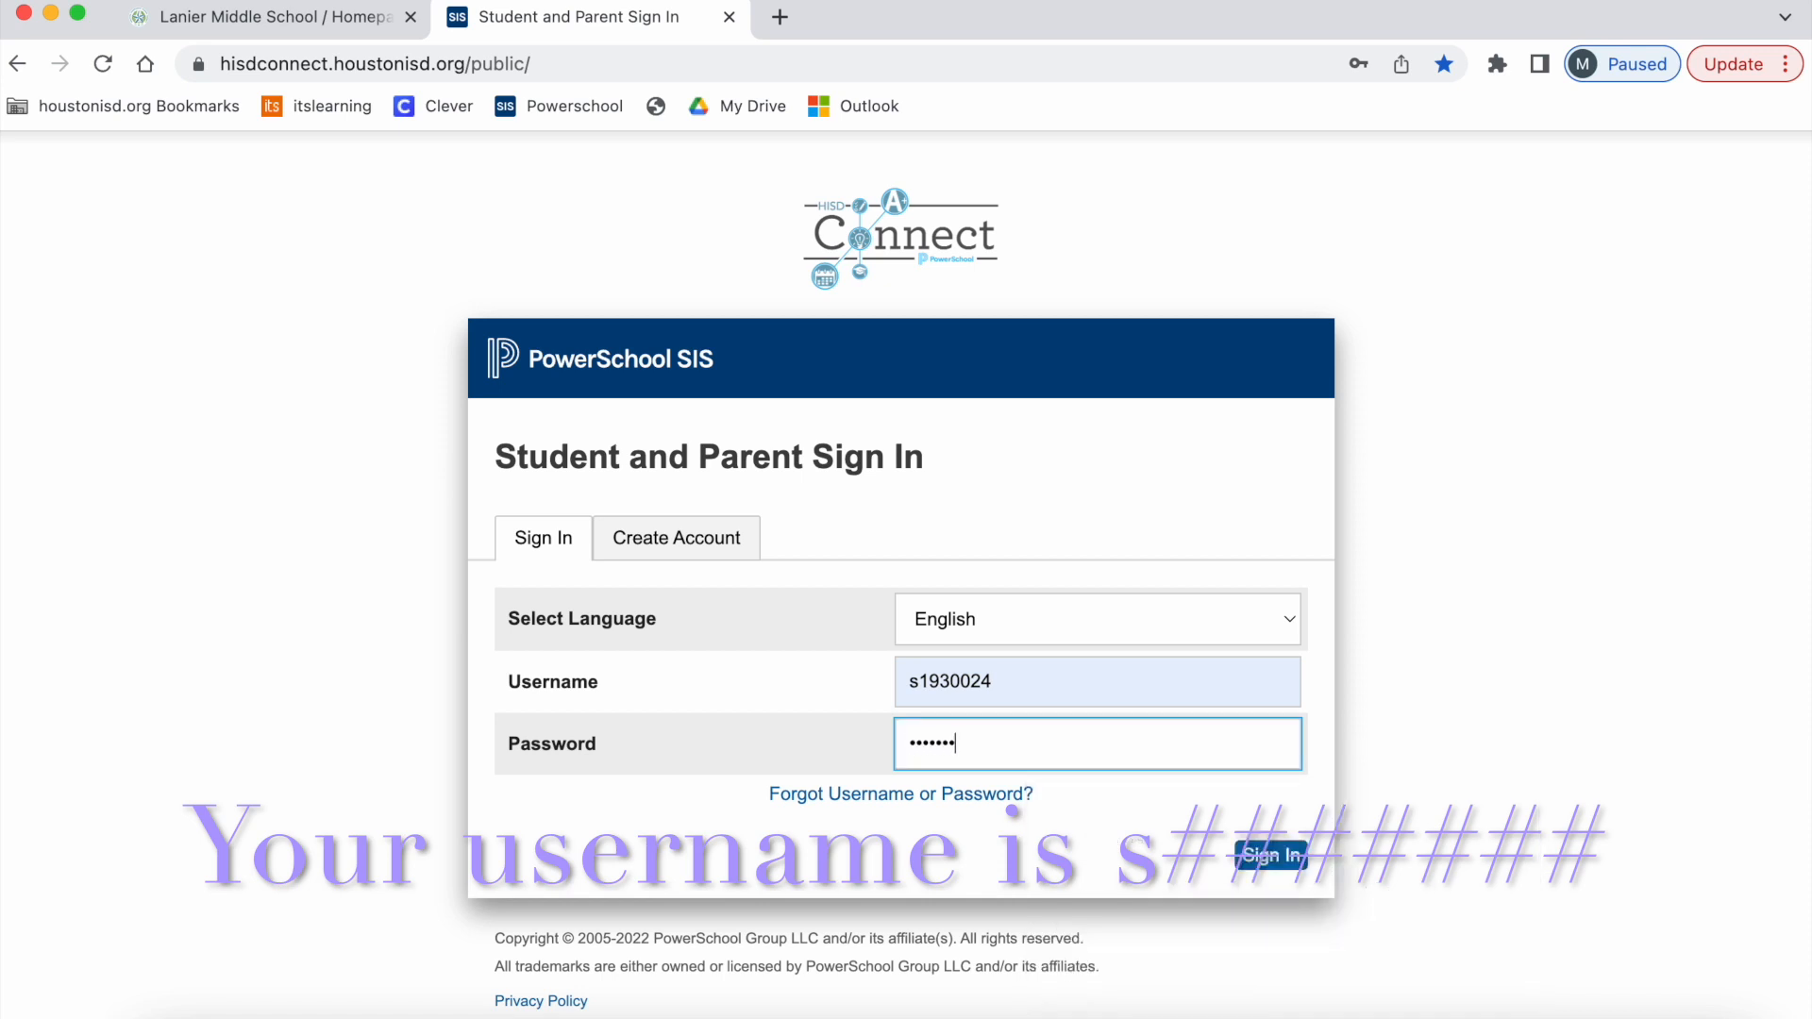